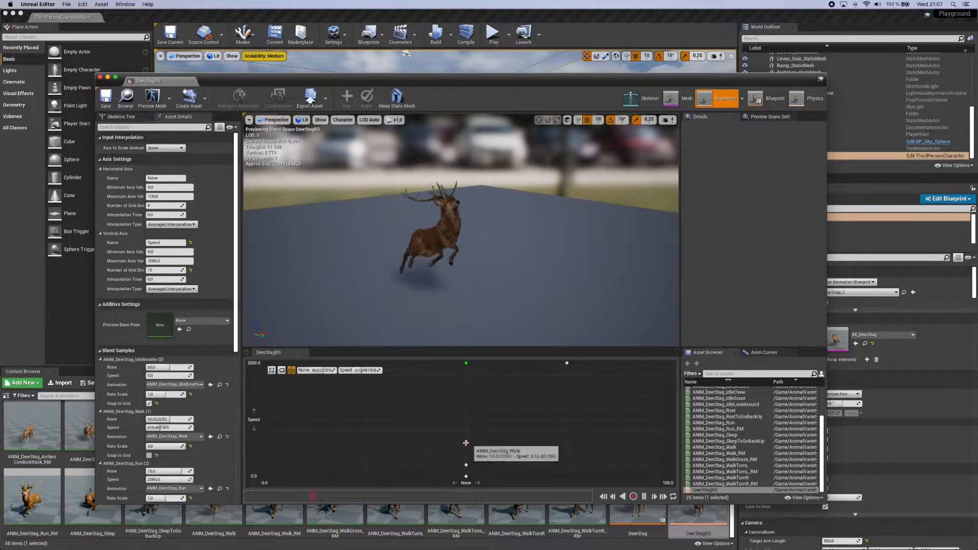
Leave the DeerStag blend space and show the ThirdPersonCharacter movement-input Event Graph, compiled.
{"action": "left_click", "coordinate": [492, 32]}
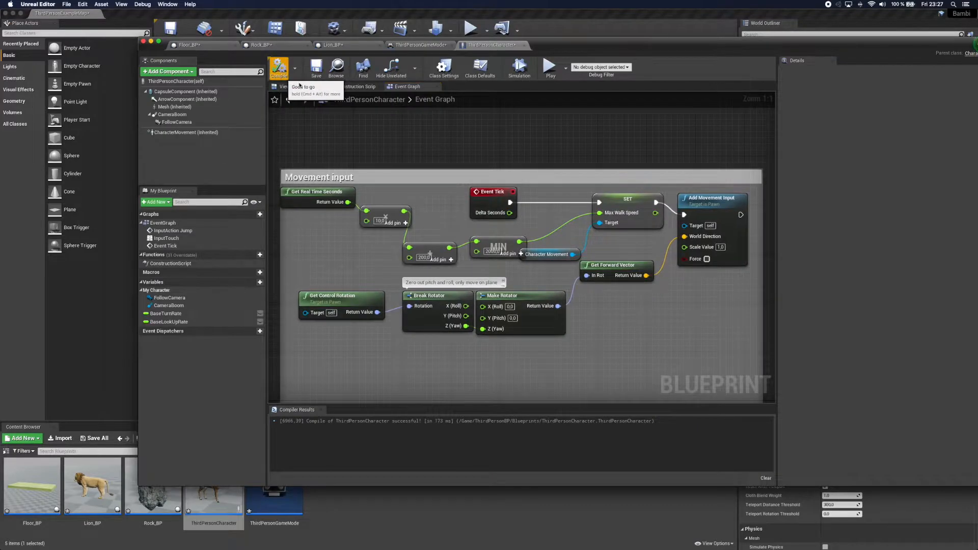
Start Play In Editor so the deer walks across the grassy terrain.
{"action": "left_click", "coordinate": [469, 29]}
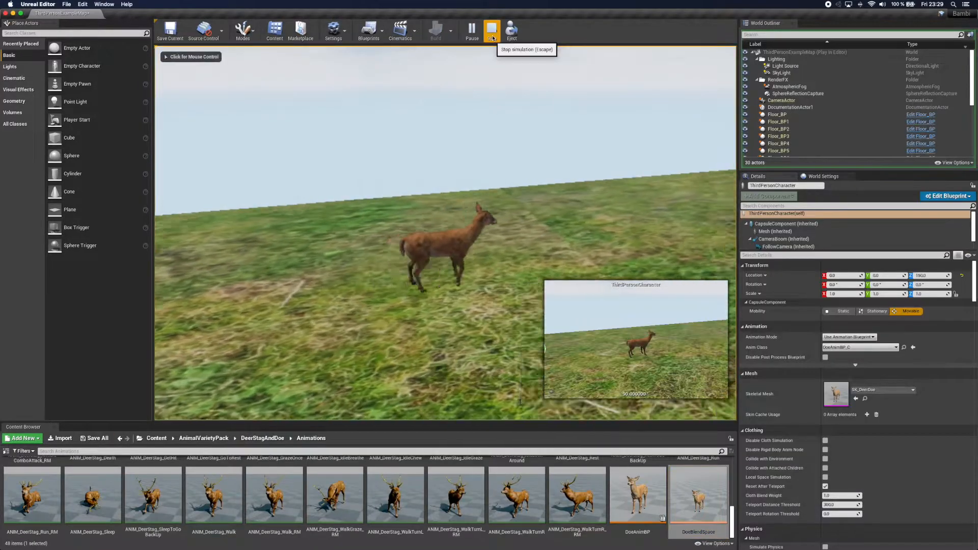
{"action": "left_click", "coordinate": [511, 30]}
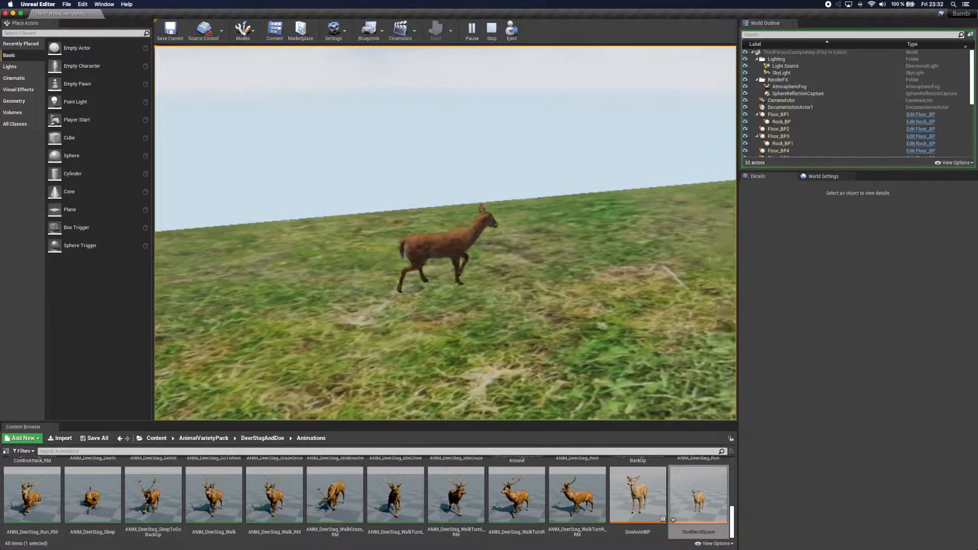